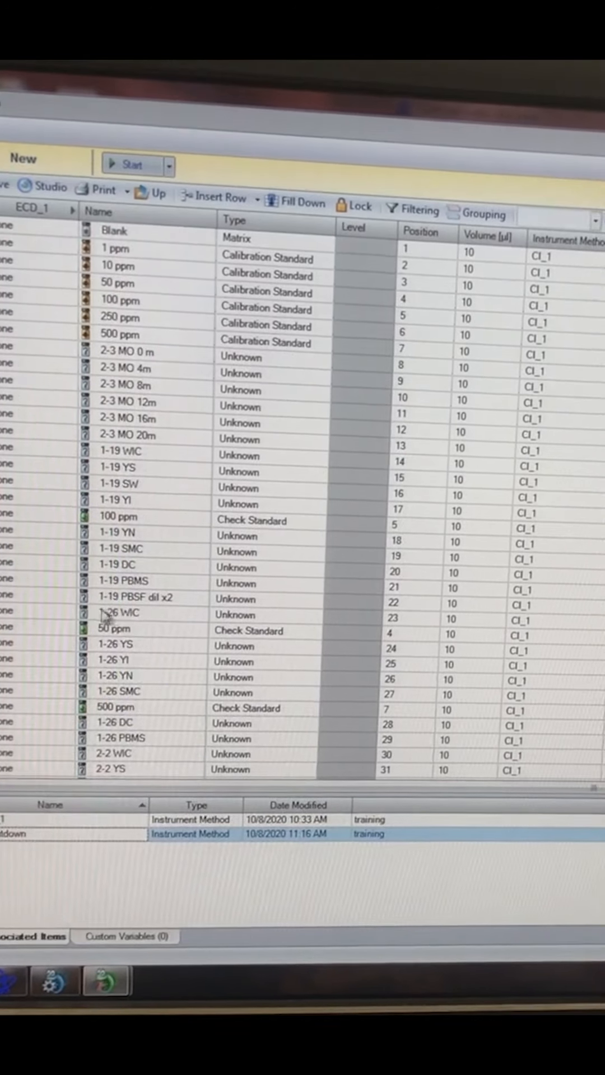
mouse_move(169, 588)
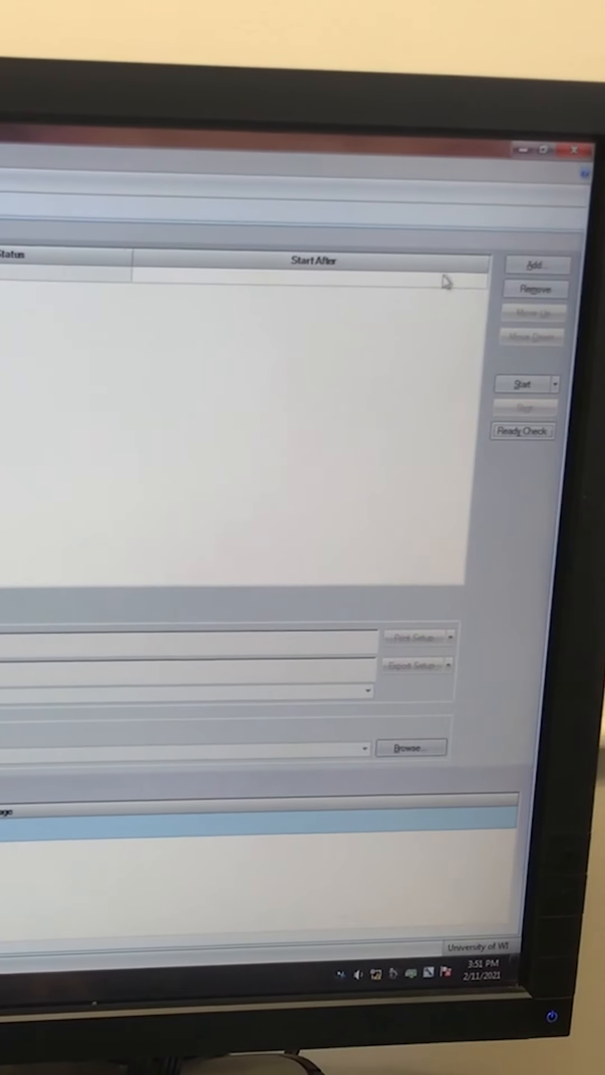
Set the queued sequence's Start After time to 2/11/2021 4:18 PM
click(537, 265)
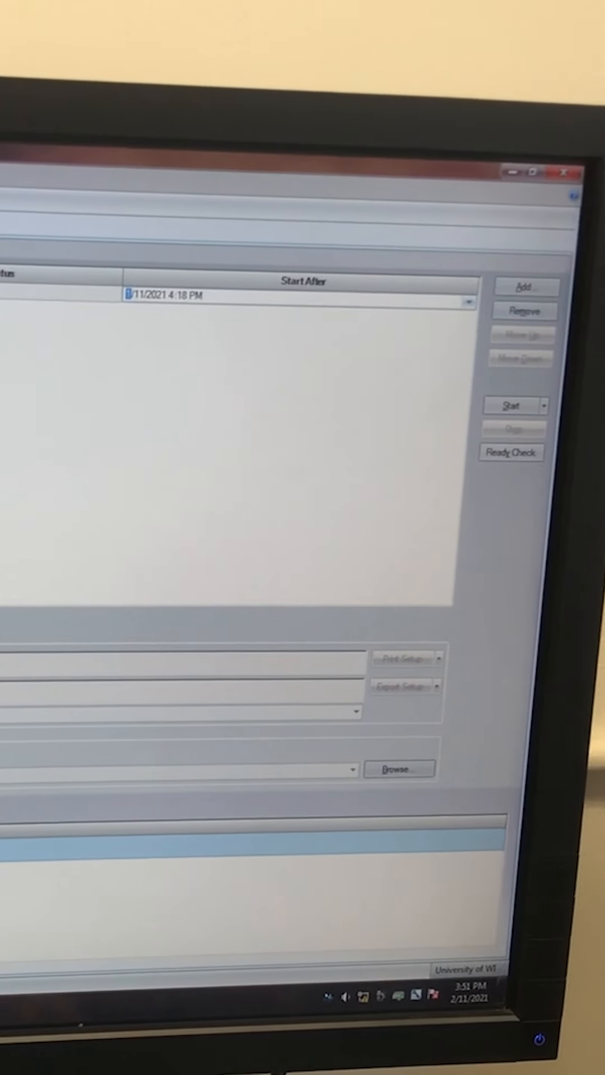